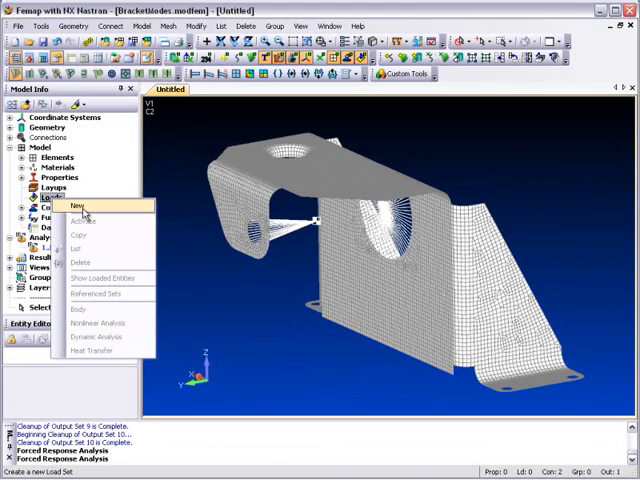
# - Create a new load set titled 'Frequency Loading' and begin a nodal load
pyautogui.click(77, 205)
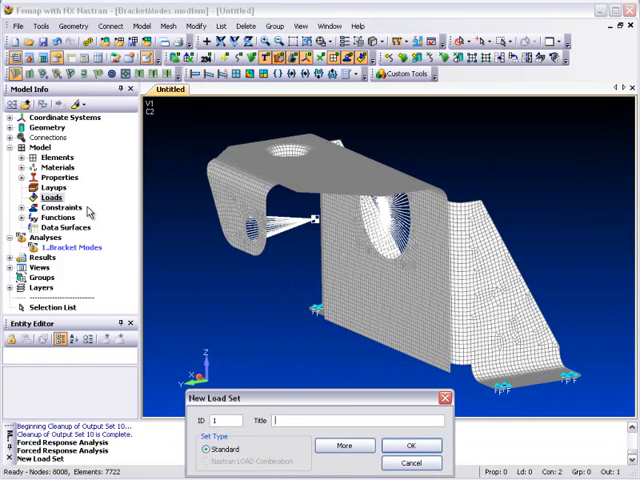
pyautogui.write('Frequency Loading')
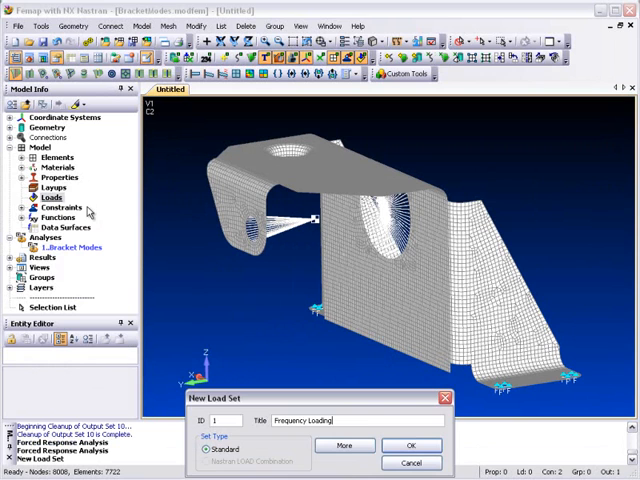
pyautogui.click(411, 445)
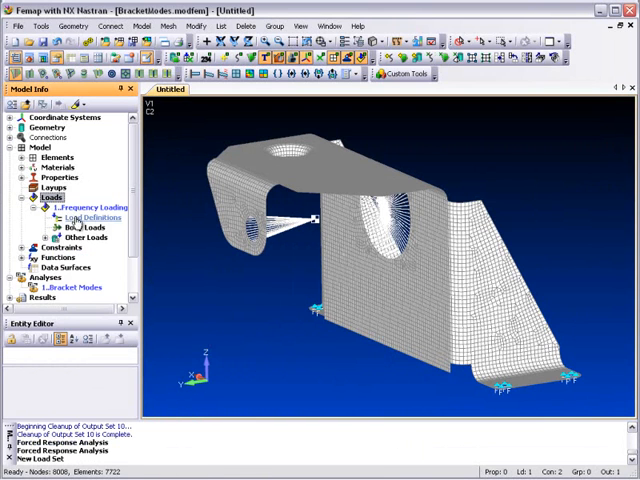
pyautogui.click(90, 217)
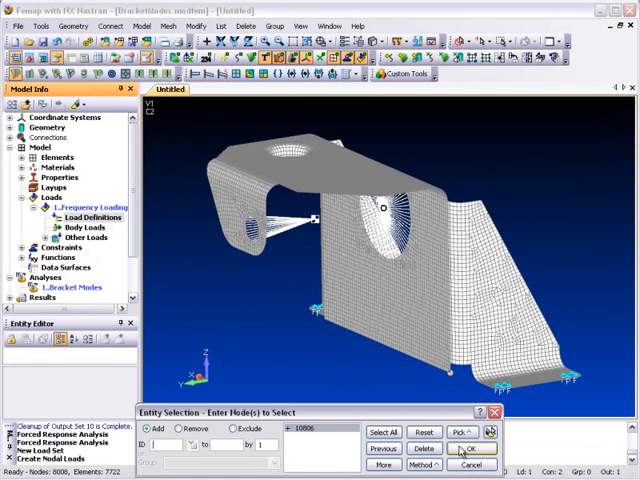
# - Apply a unit FY force to node 10806 using a new function with points (0,1) and (1,1)
pyautogui.click(471, 448)
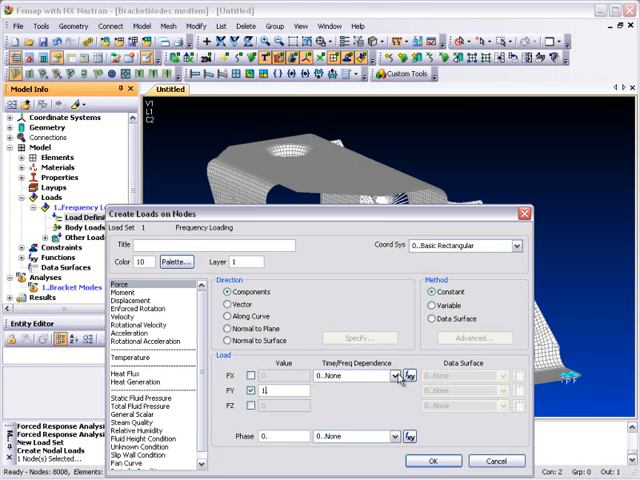
pyautogui.click(408, 390)
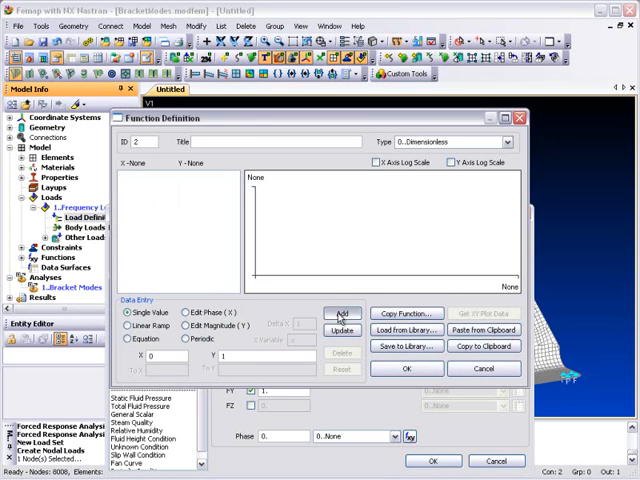
pyautogui.click(341, 313)
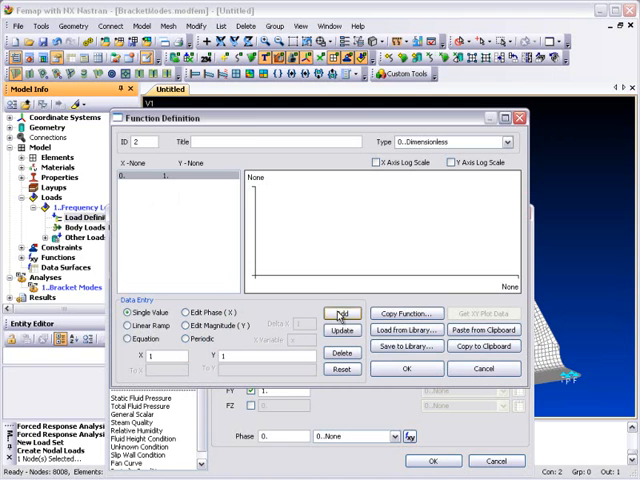
pyautogui.click(342, 313)
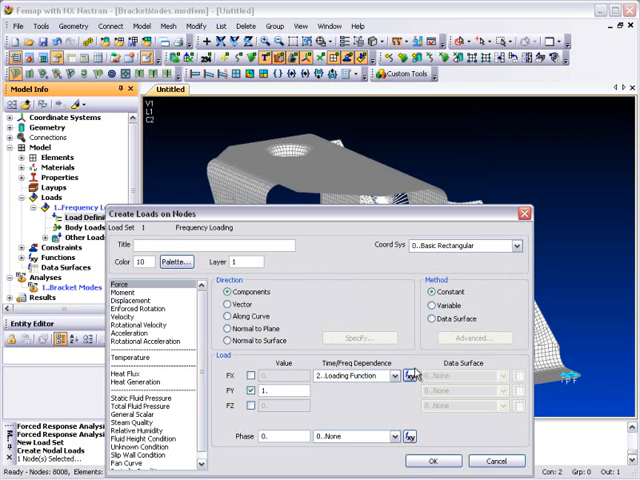
pyautogui.click(432, 461)
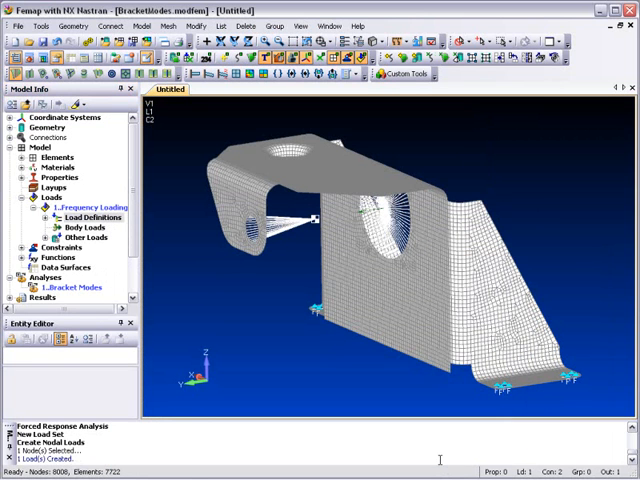
# - Hide load symbols and create a new group named 'C of G Node'
pyautogui.click(347, 57)
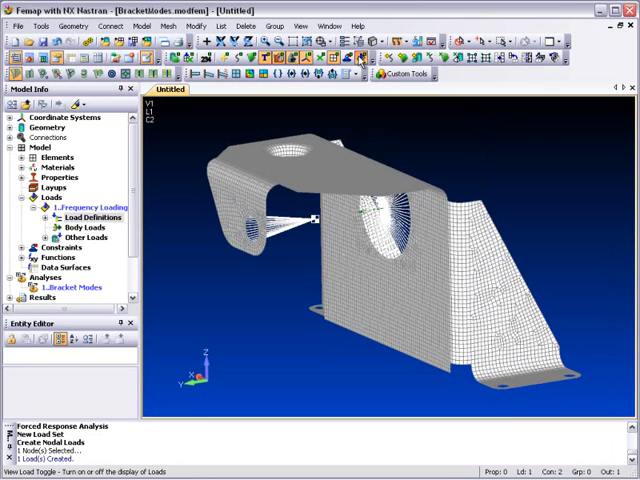
pyautogui.click(270, 26)
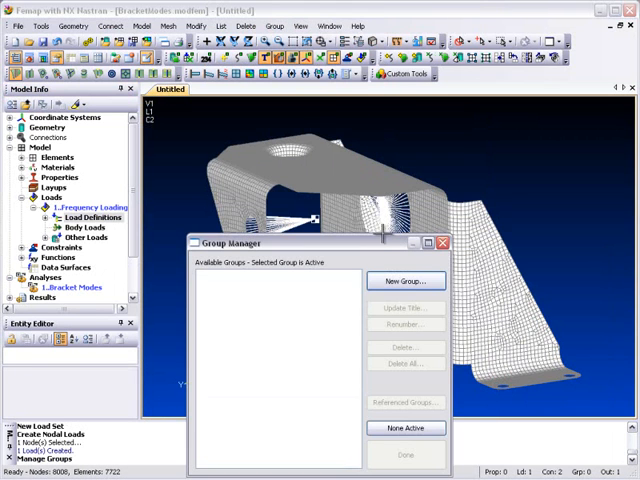
pyautogui.click(405, 281)
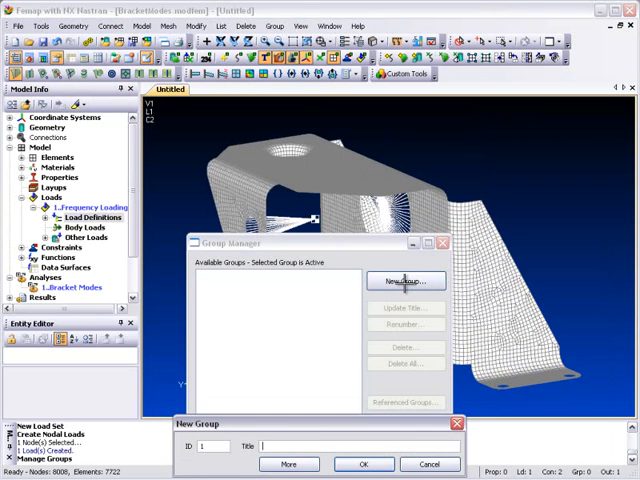
pyautogui.write('C of G Node')
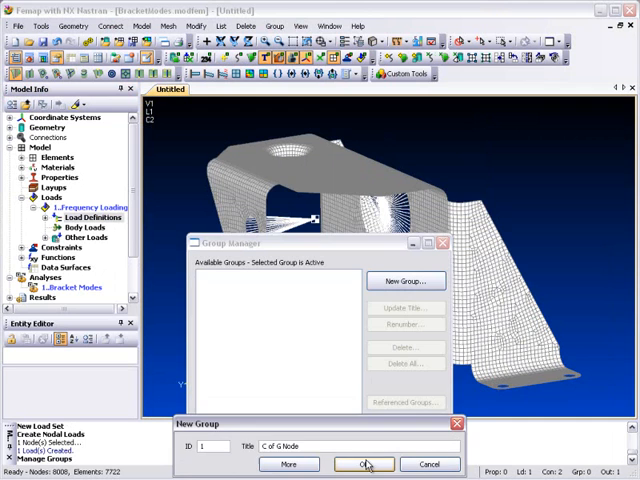
pyautogui.click(363, 463)
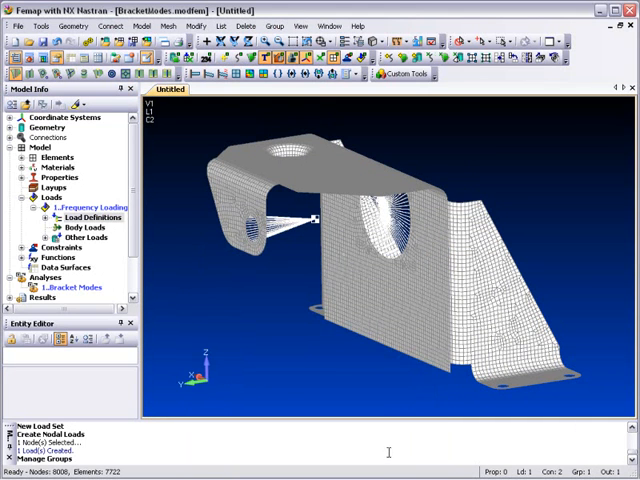
# - Add node 10805 to the C of G Node group by ID
pyautogui.click(266, 26)
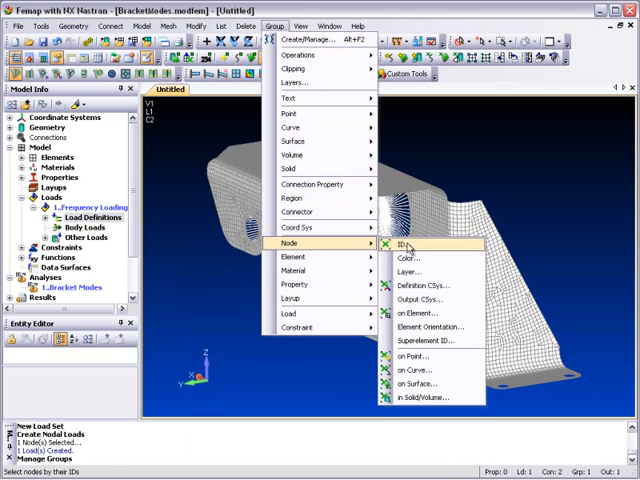
pyautogui.click(406, 243)
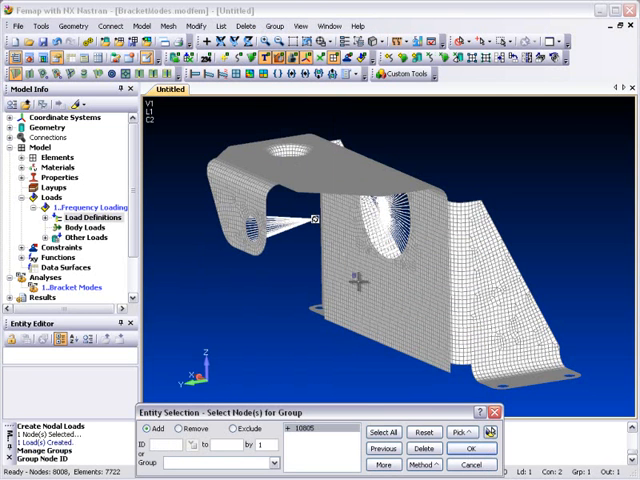
pyautogui.click(473, 463)
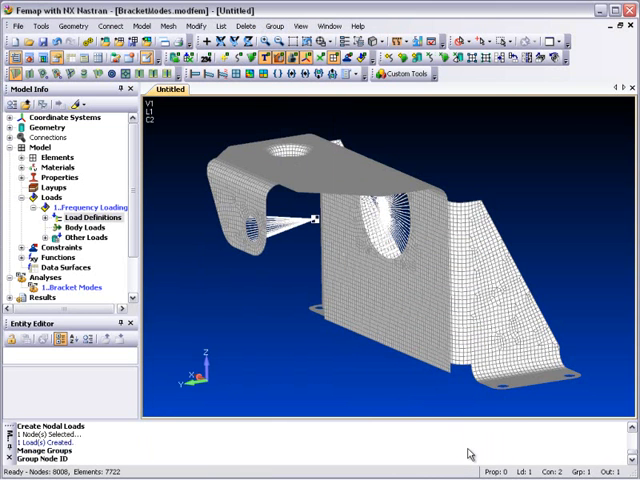
pyautogui.scroll(-3)
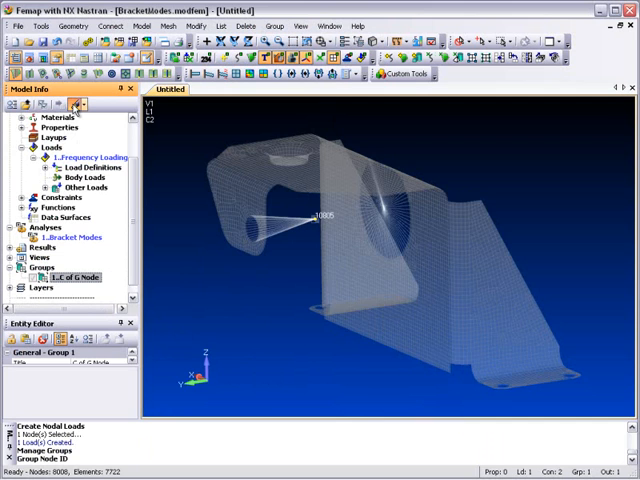
# - Set up forced response with 0.1 structural damping, Frequency Loading, and modes 1–4
pyautogui.click(137, 25)
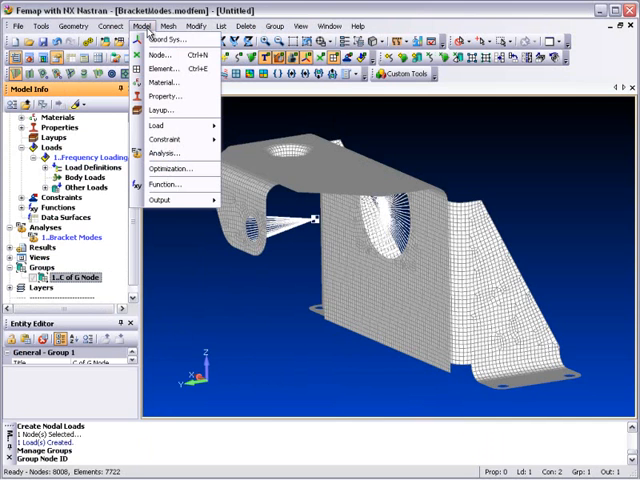
pyautogui.click(160, 199)
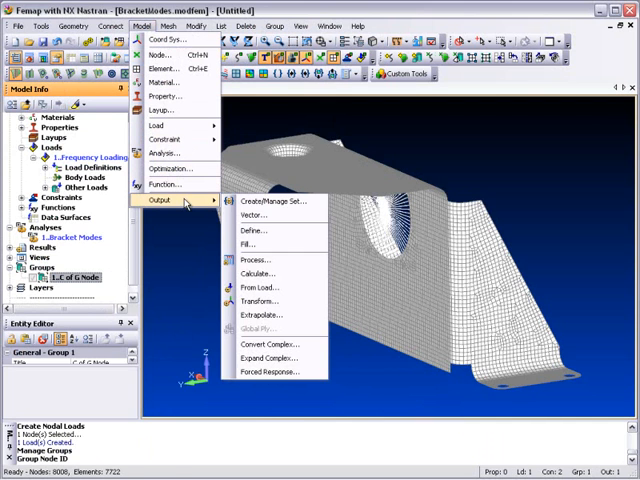
pyautogui.moveTo(268, 371)
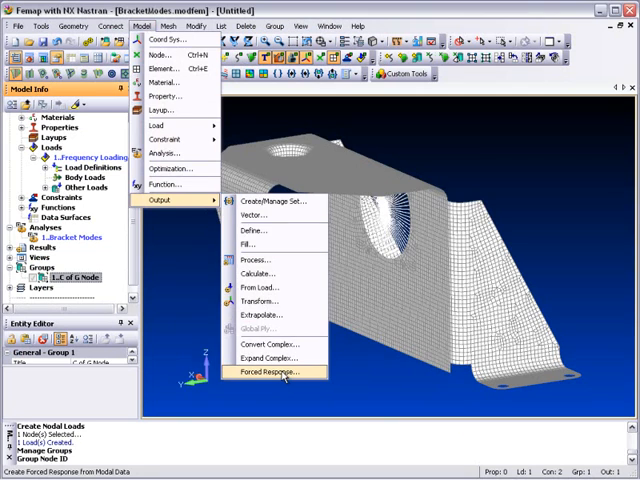
pyautogui.click(271, 371)
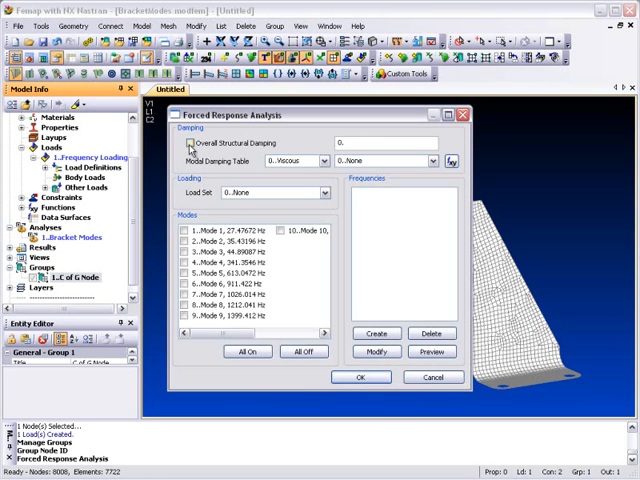
pyautogui.click(189, 143)
pyautogui.write('1')
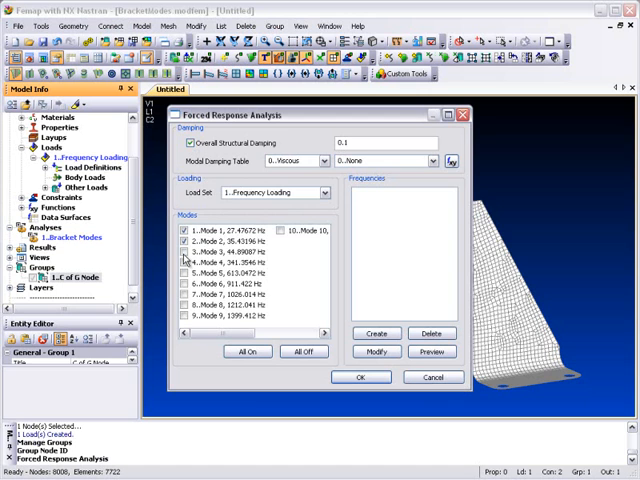
pyautogui.click(182, 273)
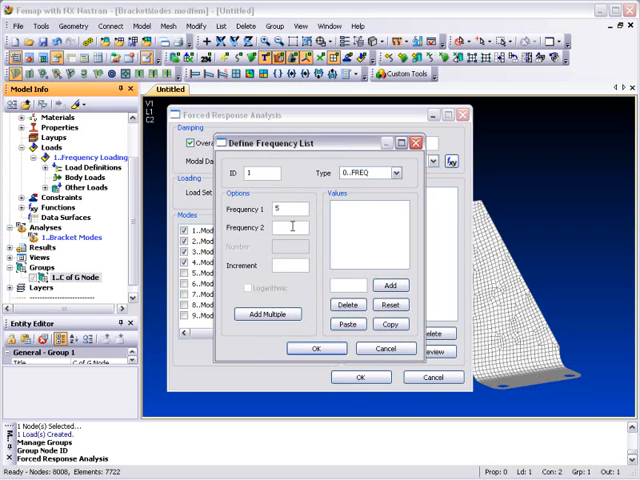
# - Define frequencies 5–50 in steps of 5, add 27.477, and accept the analysis settings
pyautogui.write('5')
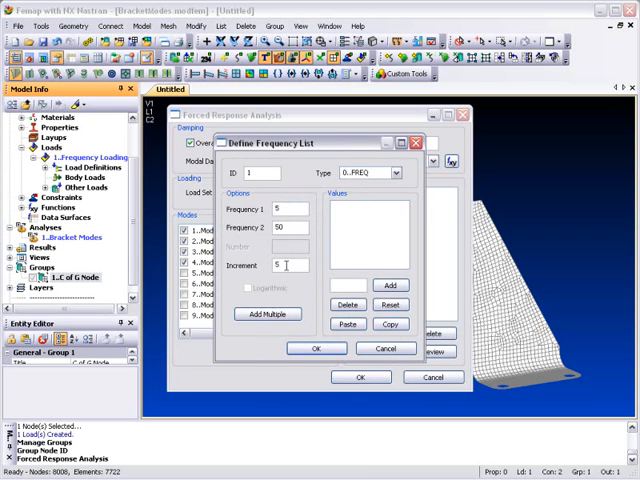
pyautogui.click(266, 314)
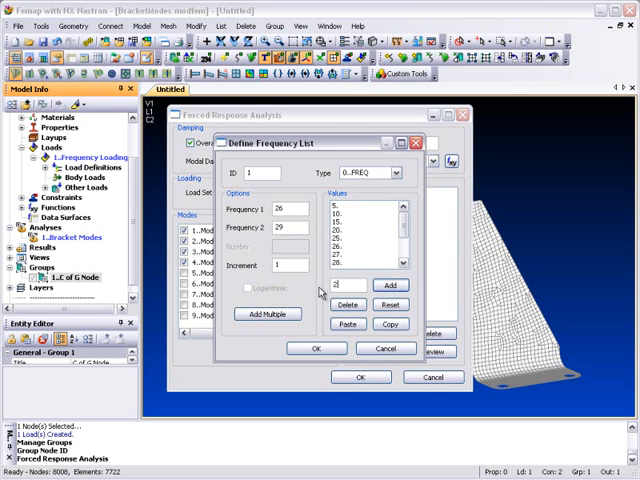
pyautogui.write('27.377')
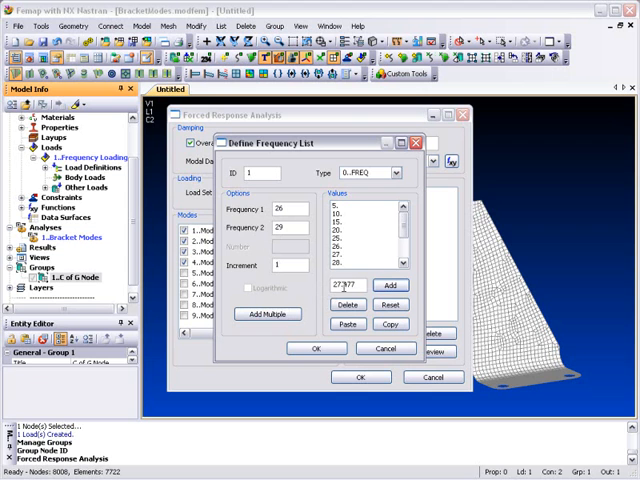
pyautogui.click(389, 285)
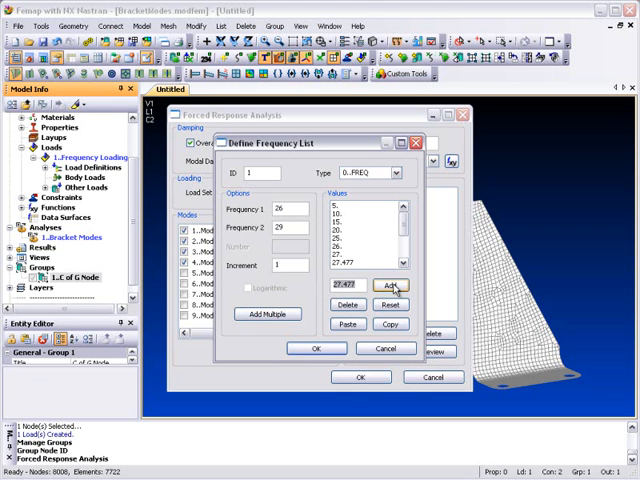
pyautogui.click(316, 347)
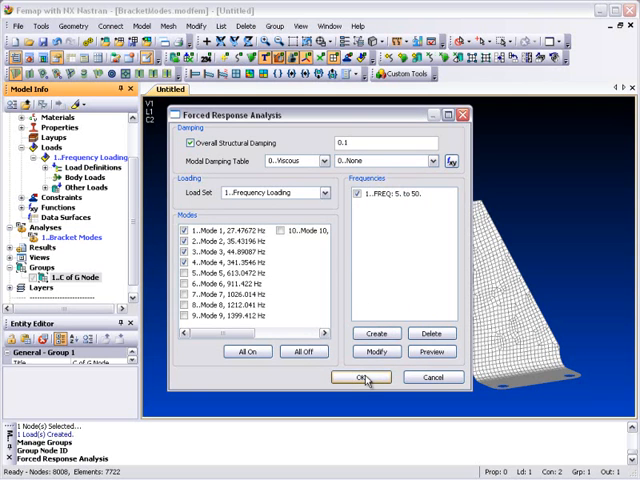
pyautogui.click(360, 377)
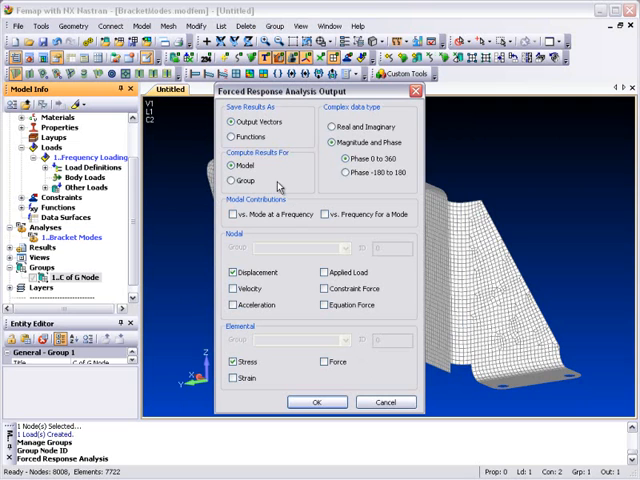
# - Compute displacement-only results for the C of G Node group, excluding stress
pyautogui.click(232, 180)
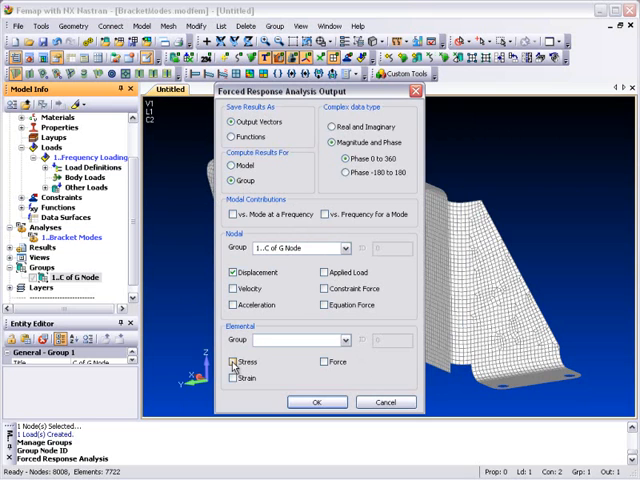
pyautogui.click(232, 361)
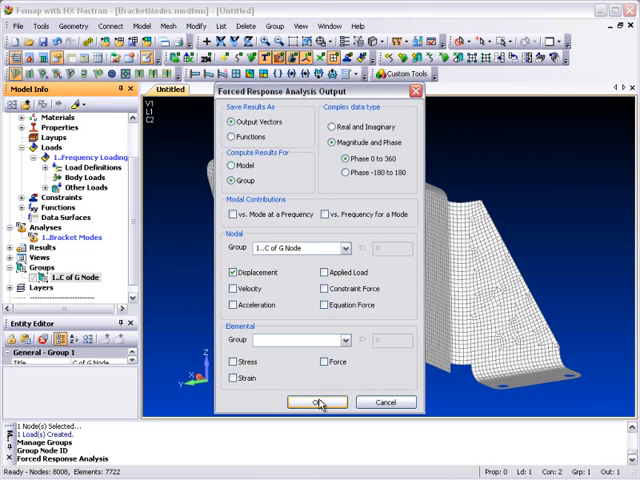
pyautogui.click(316, 402)
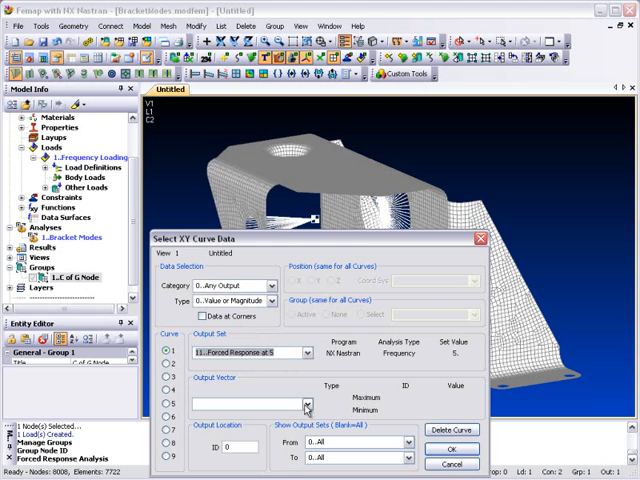
# - Plot T3 translation of node 10805 across output sets 11 to 25
pyautogui.click(307, 405)
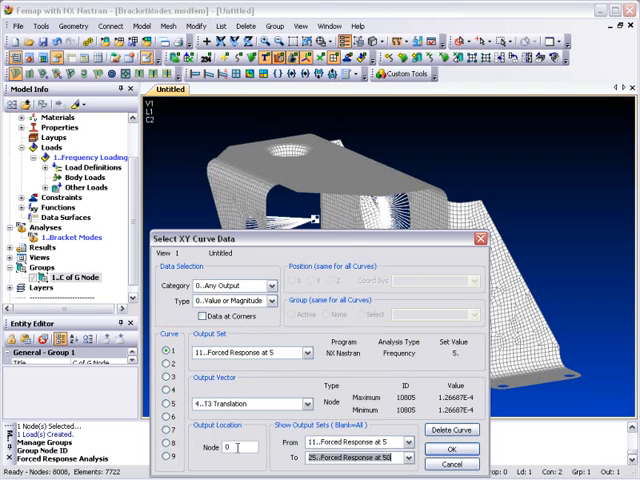
pyautogui.write('10805')
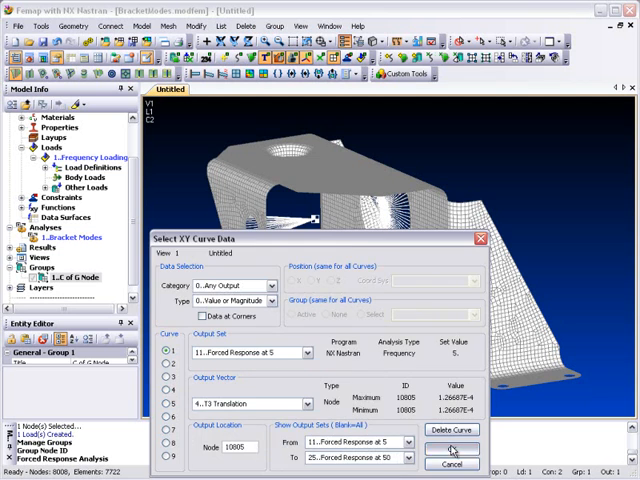
pyautogui.click(453, 462)
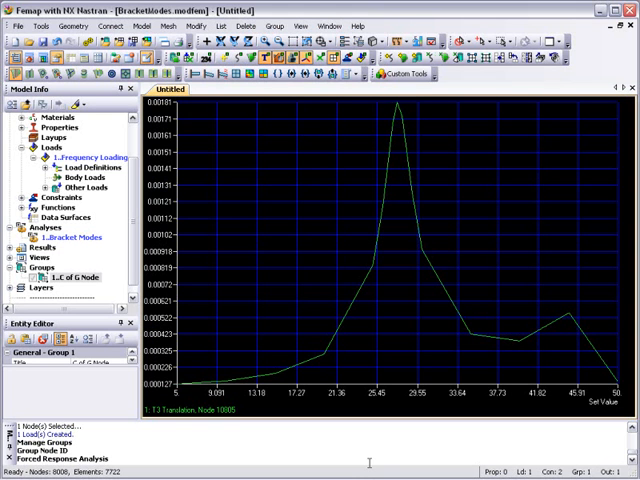